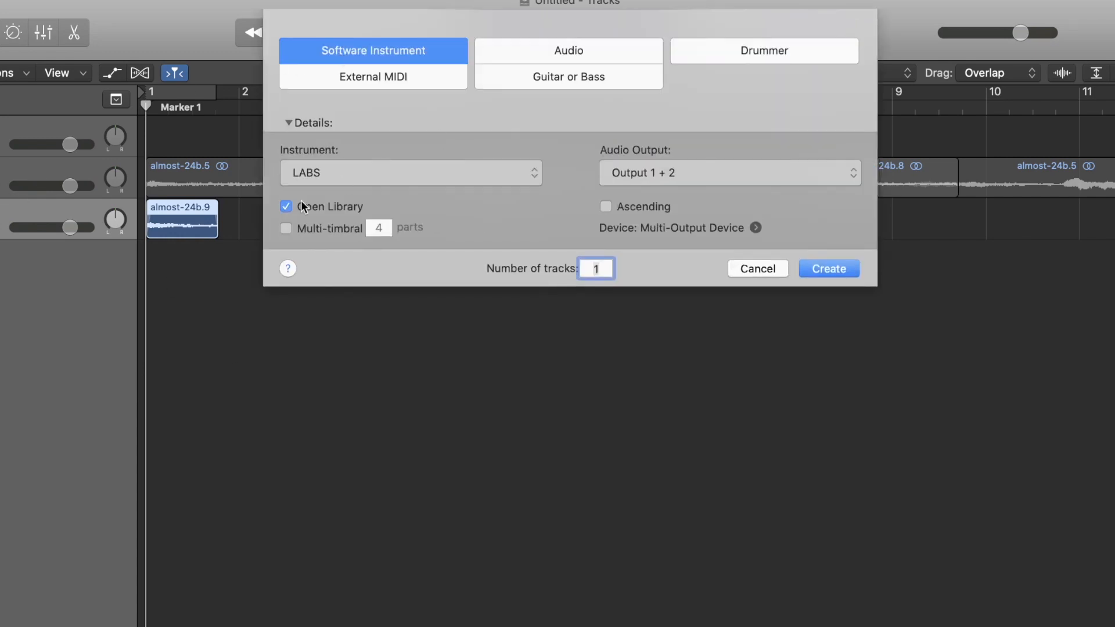
mouse_move(341, 153)
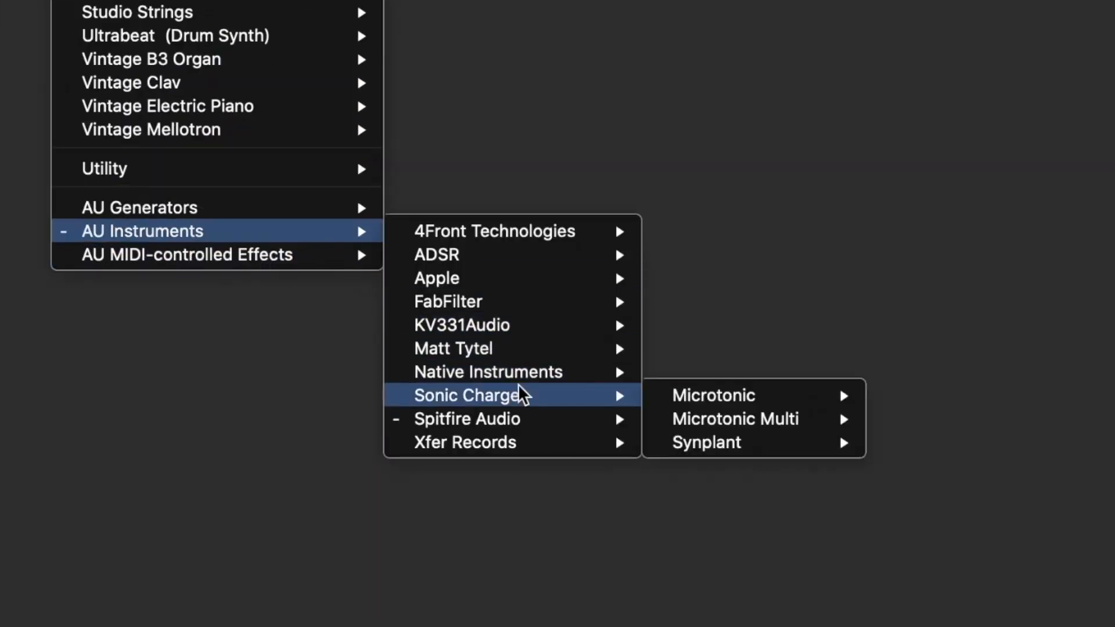
mouse_move(488, 372)
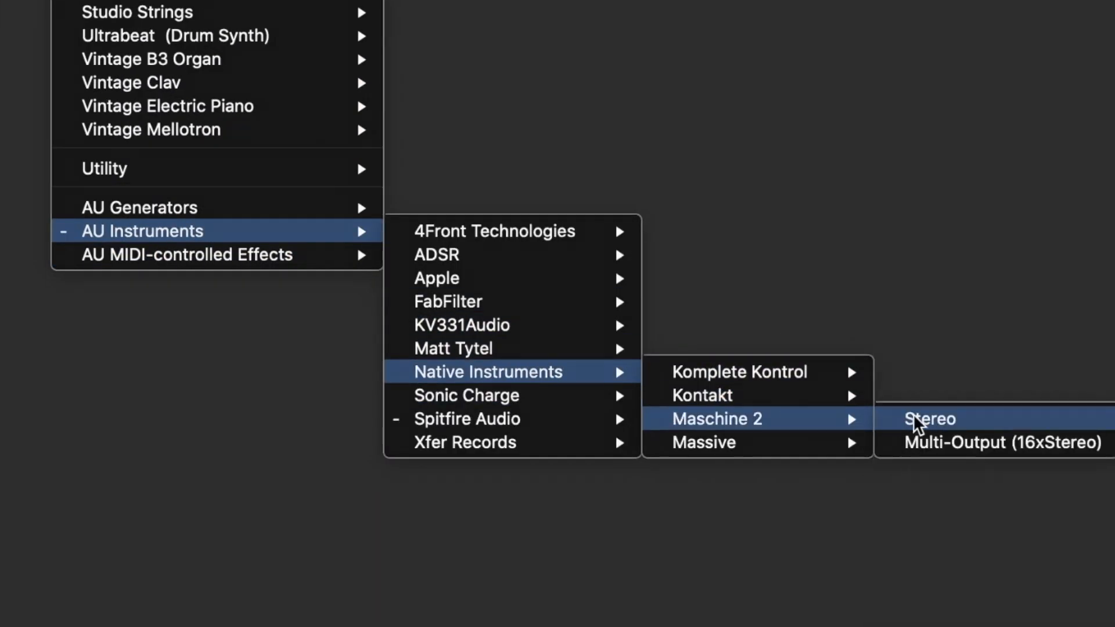
- Load the Maschine 2 AU instrument in stereo on the new software instrument track
left_click(930, 419)
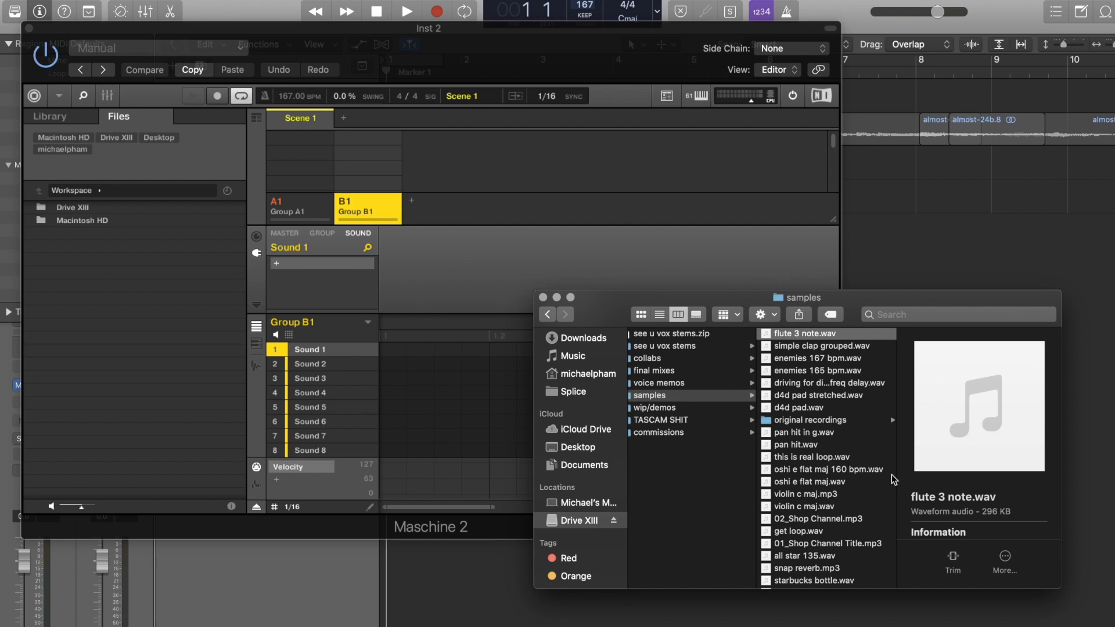
- Select Group B1 in Maschine 2, ready to receive the flute 3 note sample
left_click(298, 208)
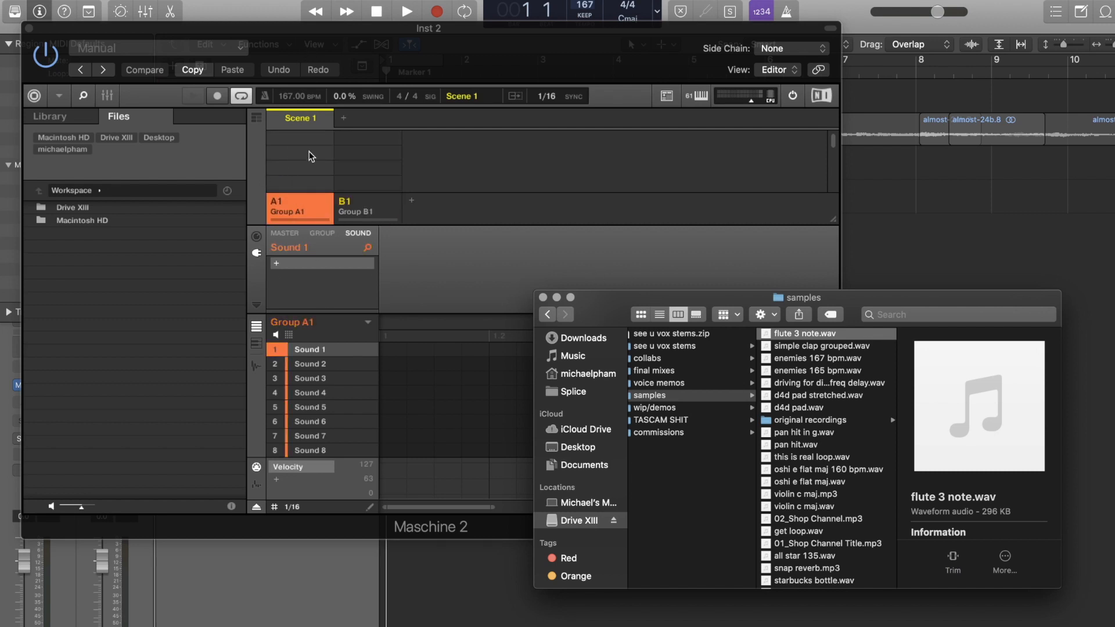
left_click(366, 208)
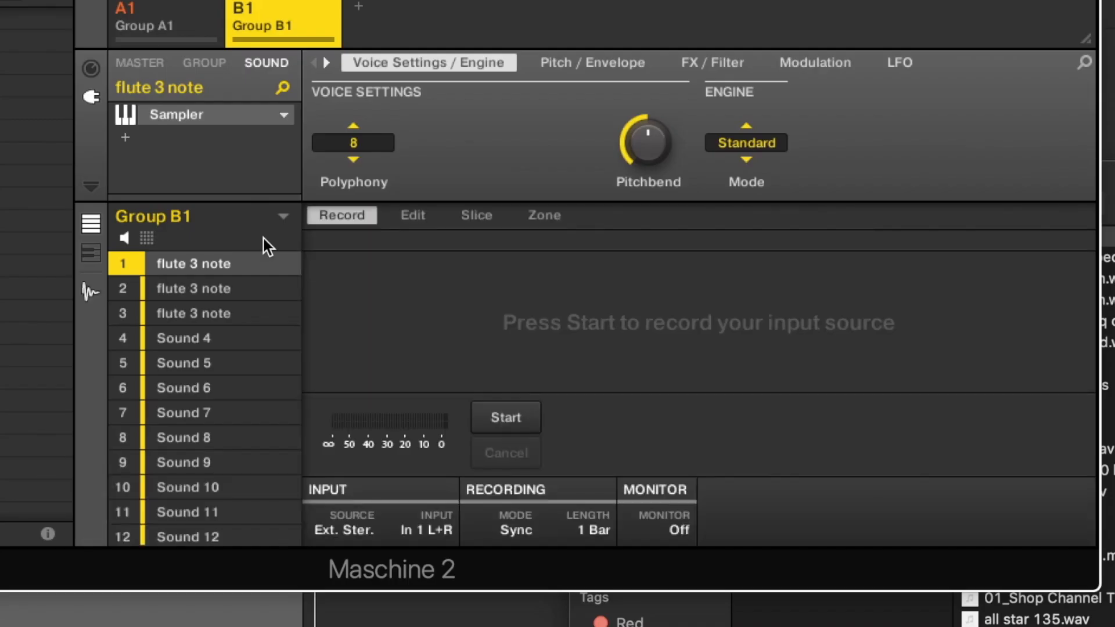
- Shorten the flute 3 note play range to end at sample 14503, about 0.32 s
left_click(411, 215)
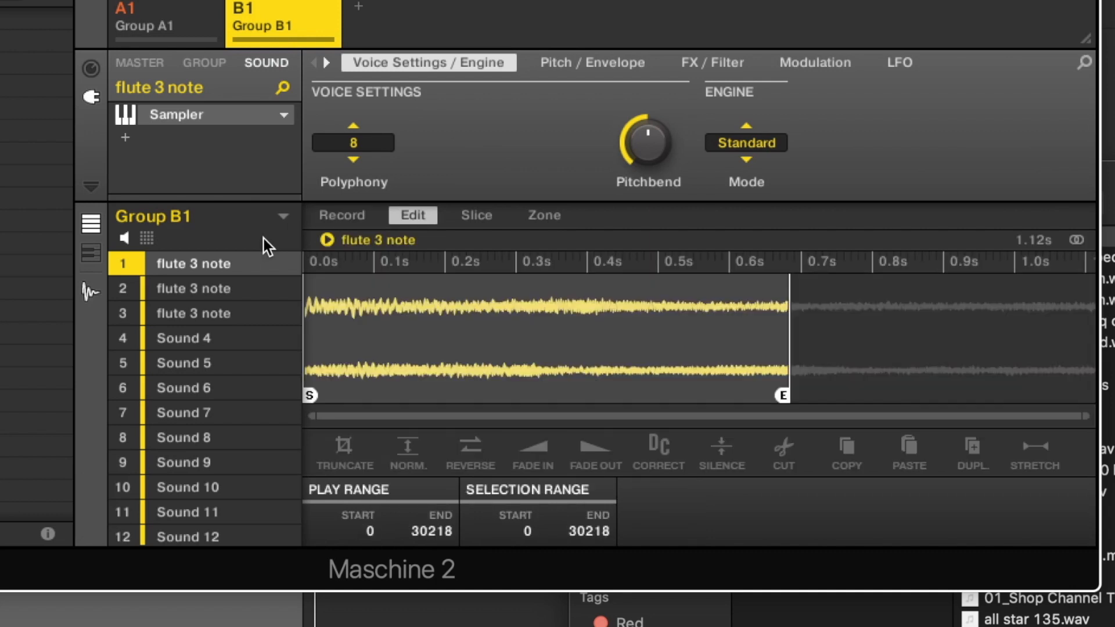
left_click_drag(779, 395, 532, 395)
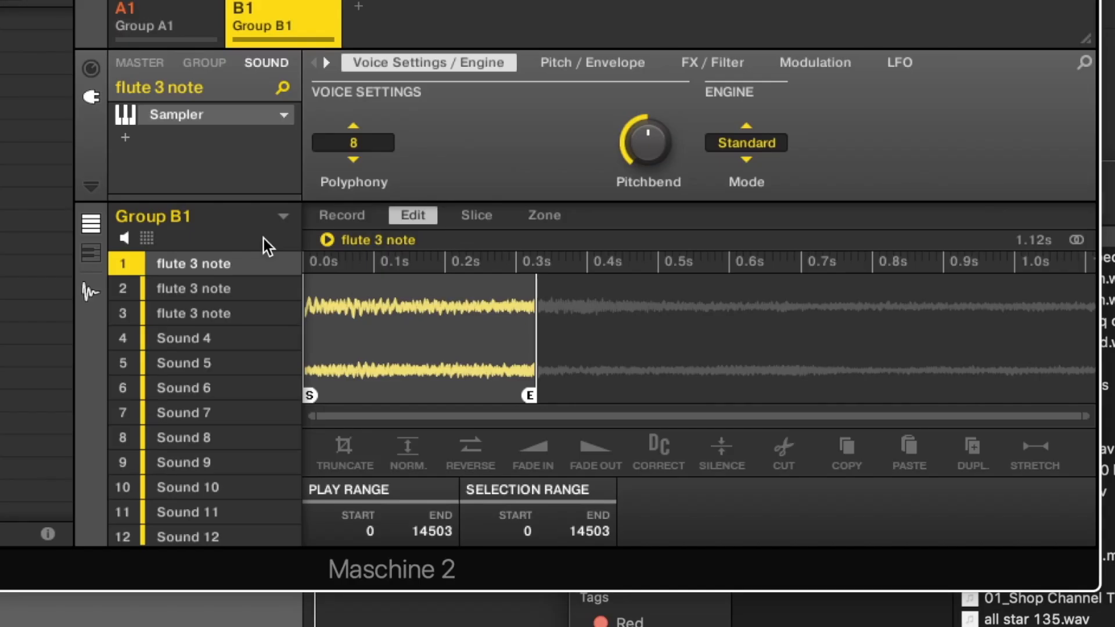
- Set the flute 3 note play range to run from sample 14502 to 49181
left_click(476, 215)
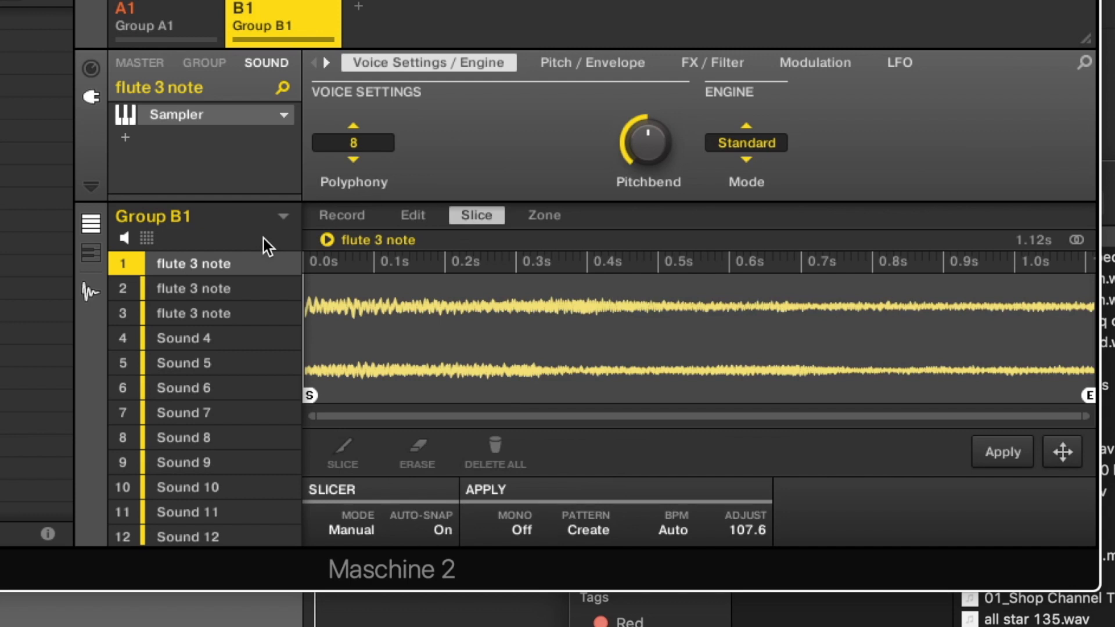
left_click(411, 215)
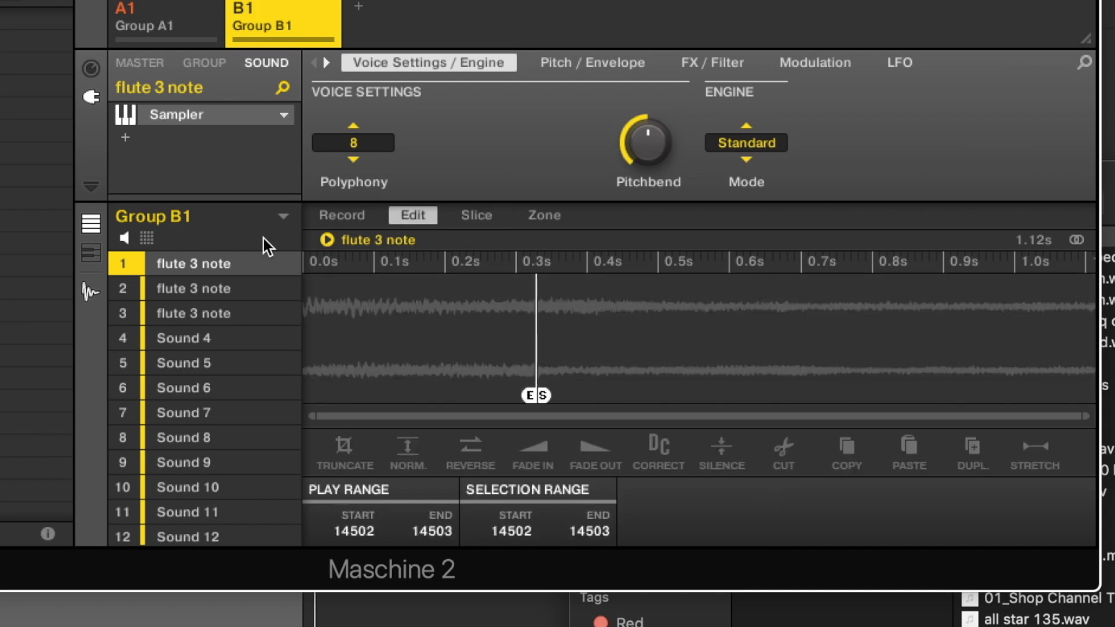
left_click_drag(536, 395, 1088, 395)
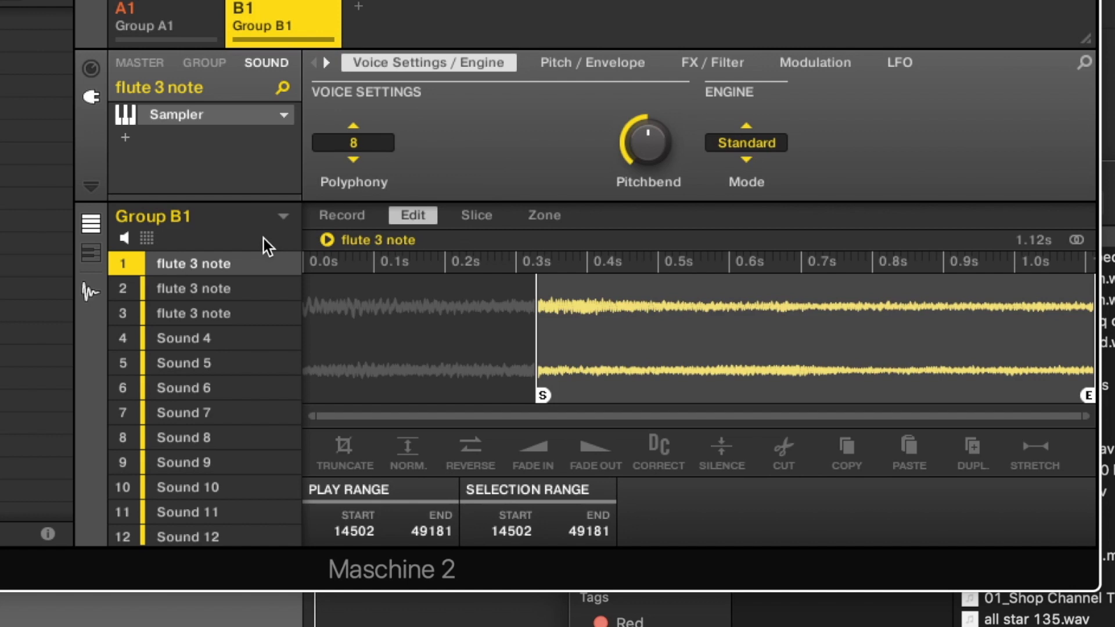